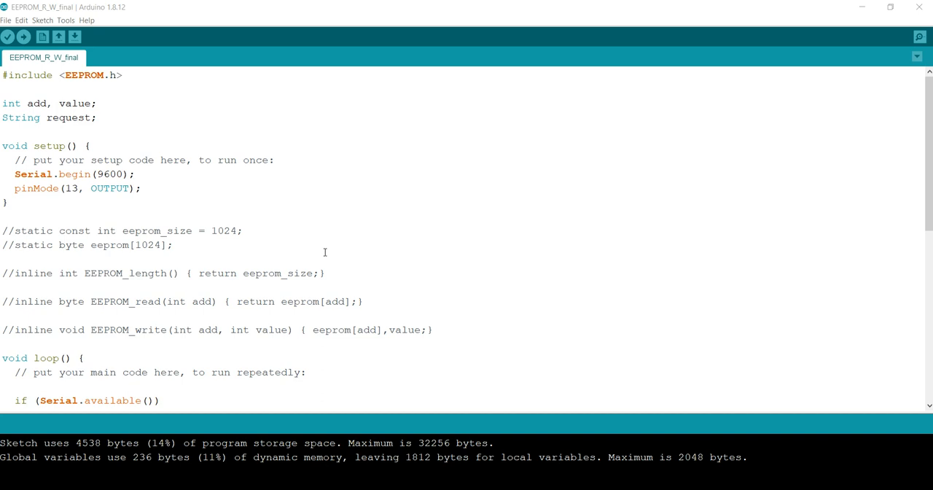
mouse_move(338, 245)
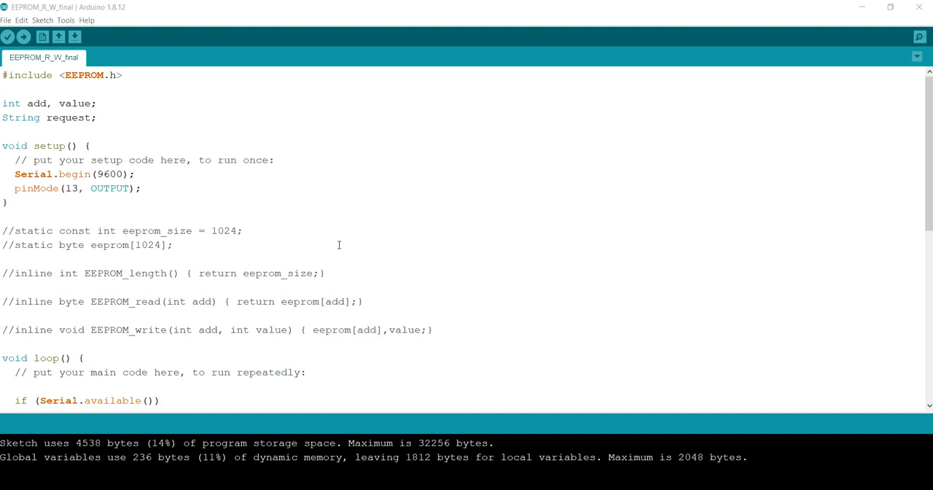
mouse_move(274, 155)
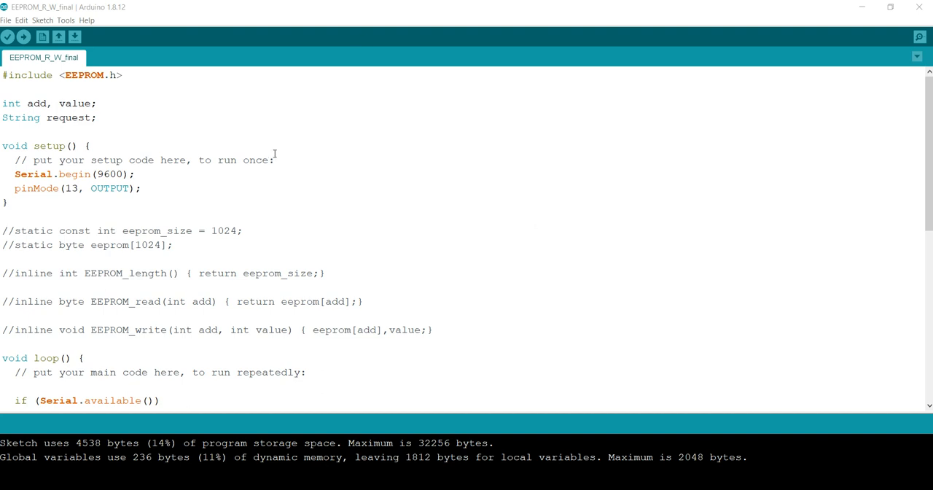
mouse_move(155, 152)
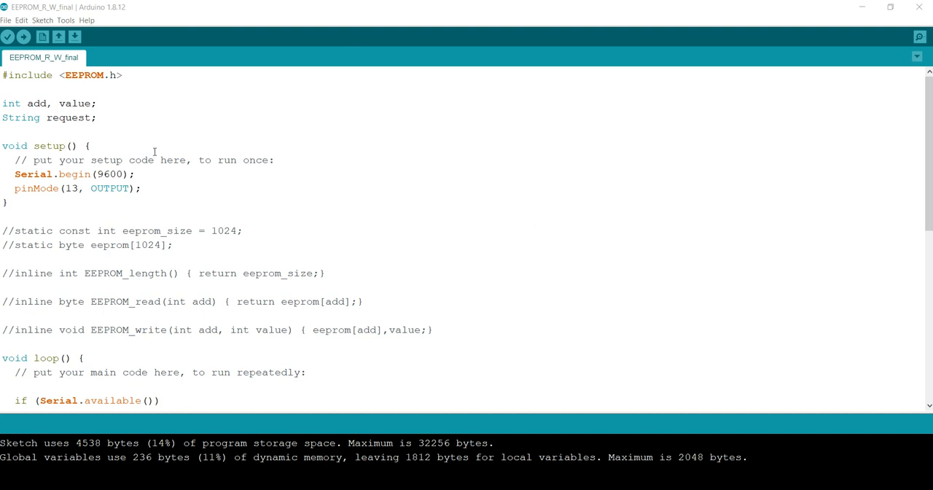
mouse_move(134, 146)
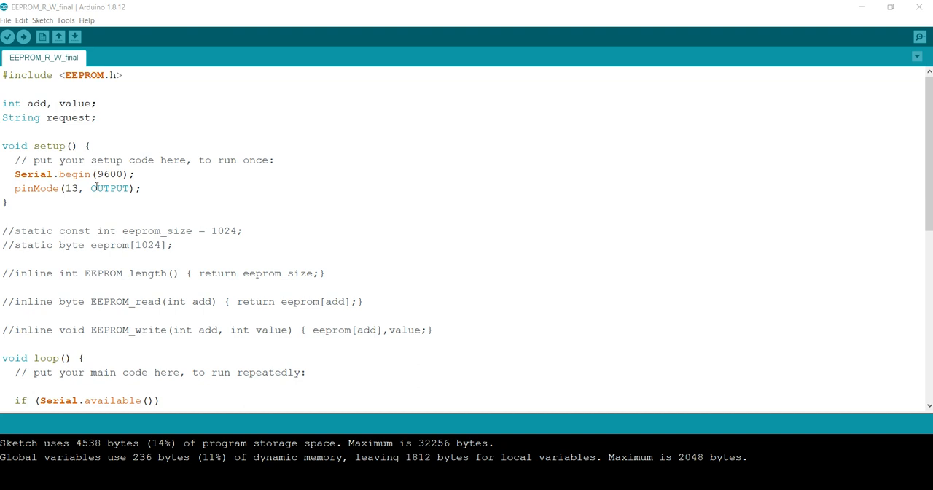
mouse_move(99, 178)
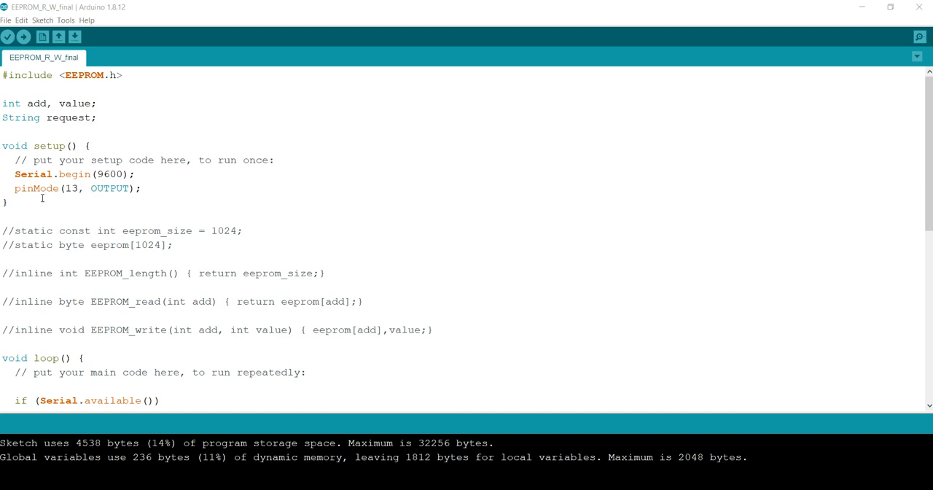
mouse_move(189, 177)
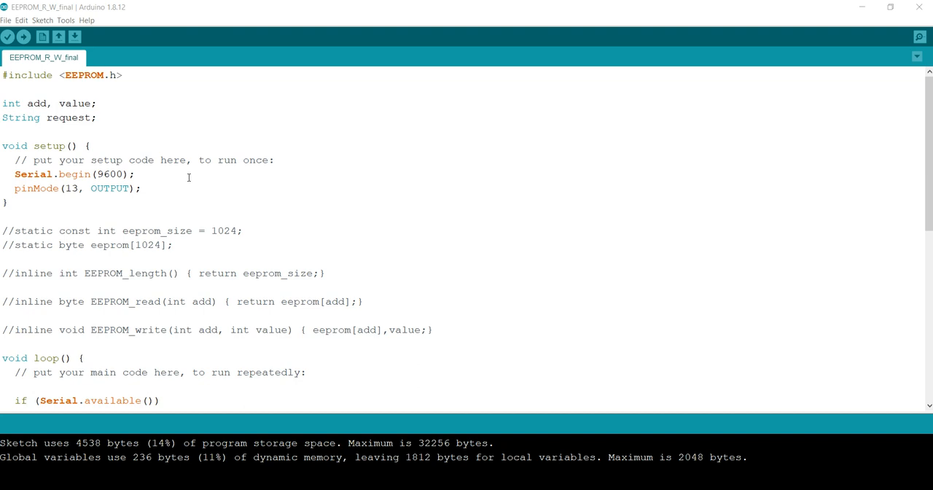
mouse_move(195, 183)
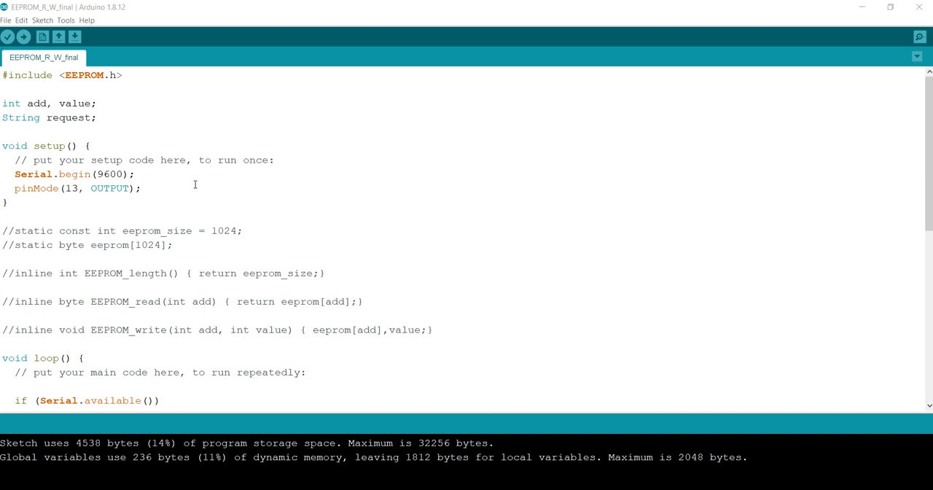
mouse_move(188, 169)
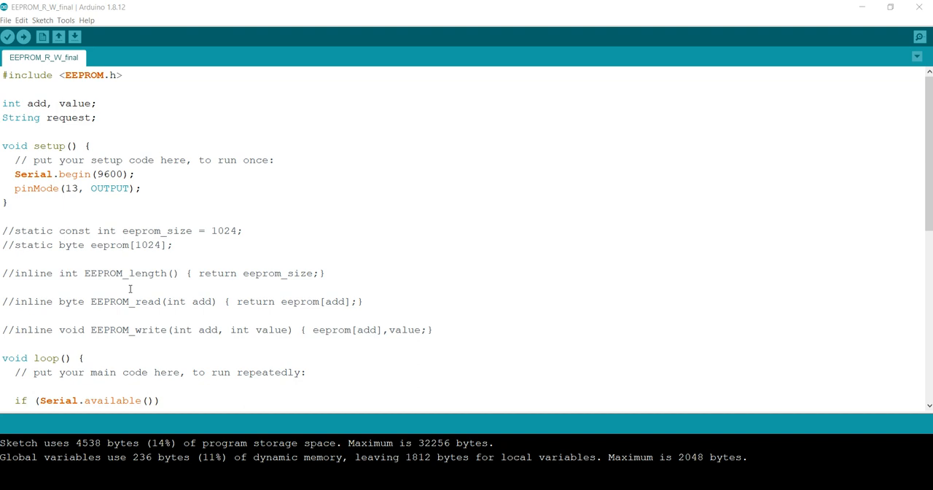
Scroll the editor down to the loop() read branch with EEPROM.read(add).
scroll(down, 3)
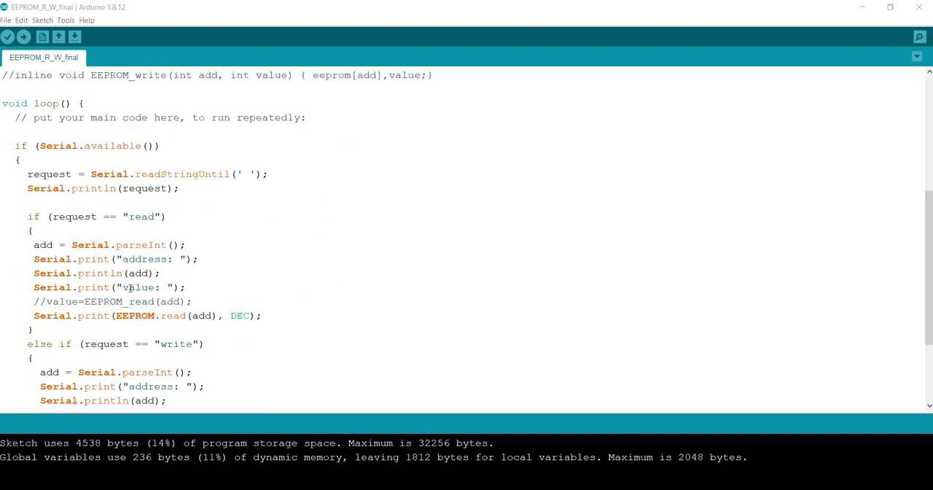
scroll(down, 3)
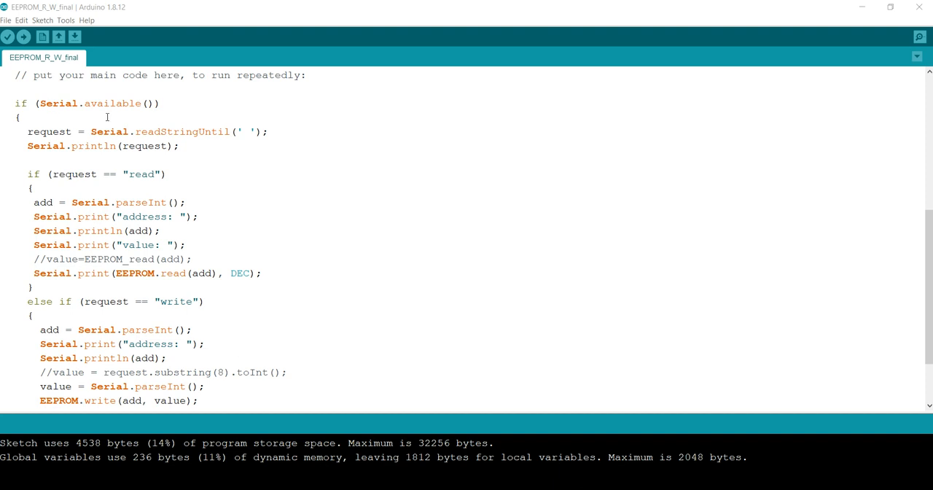
mouse_move(140, 117)
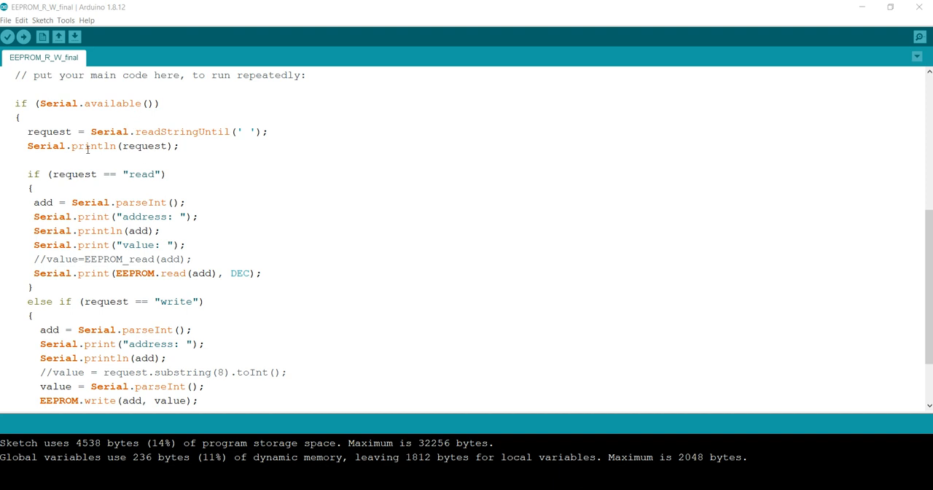
mouse_move(201, 140)
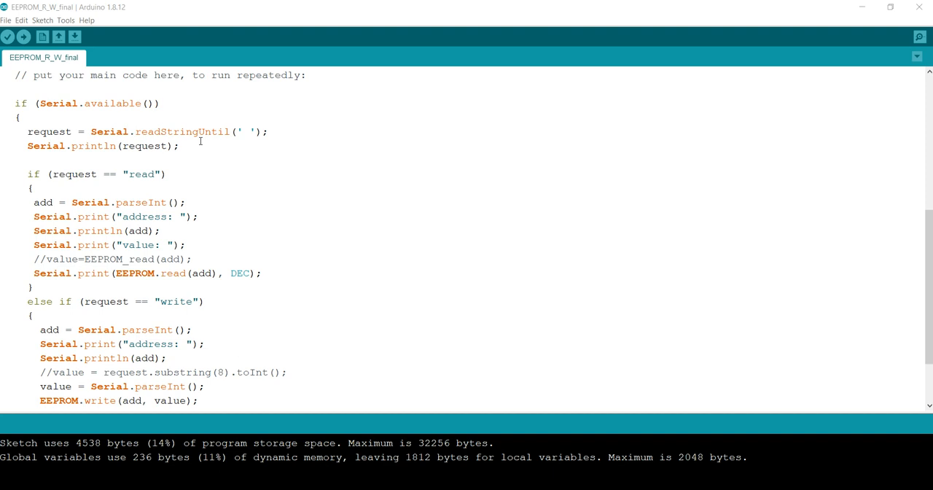
mouse_move(191, 146)
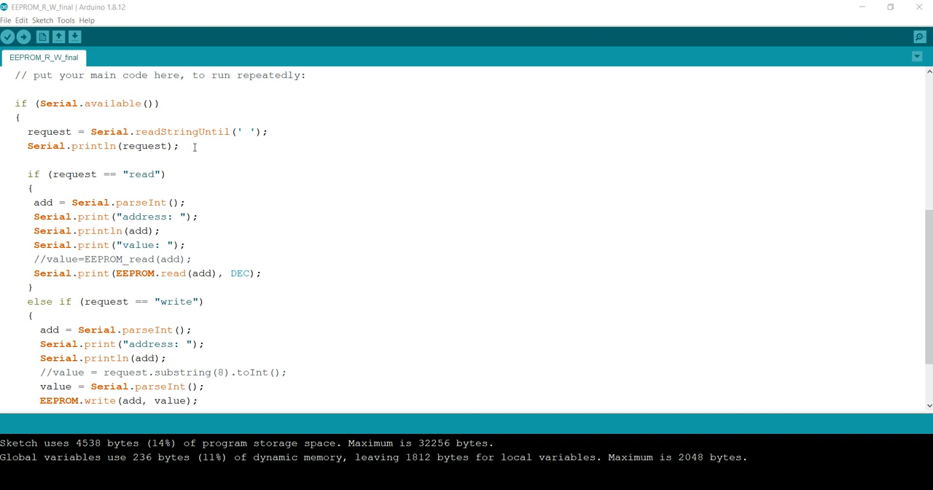
mouse_move(154, 157)
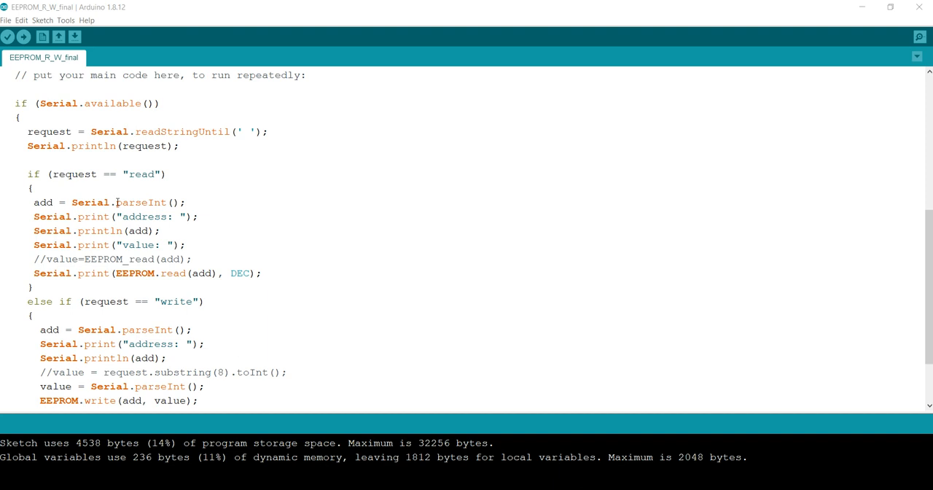
mouse_move(134, 213)
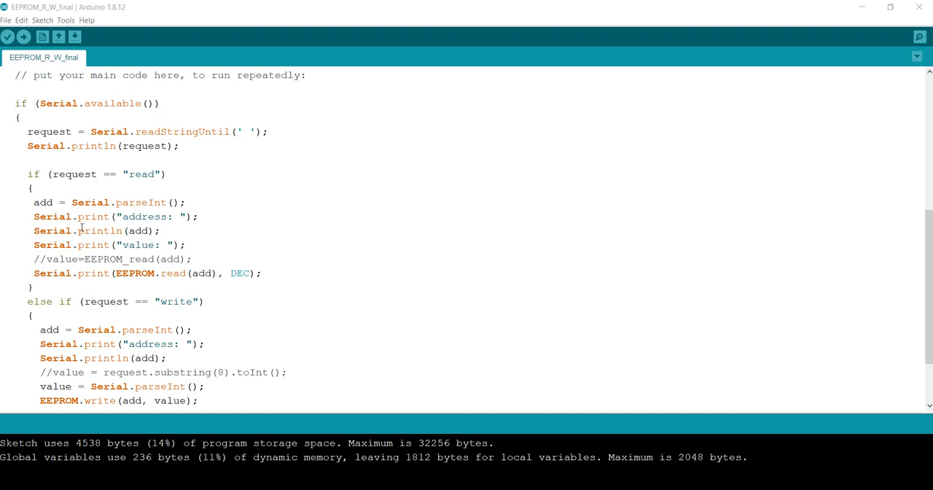
mouse_move(152, 239)
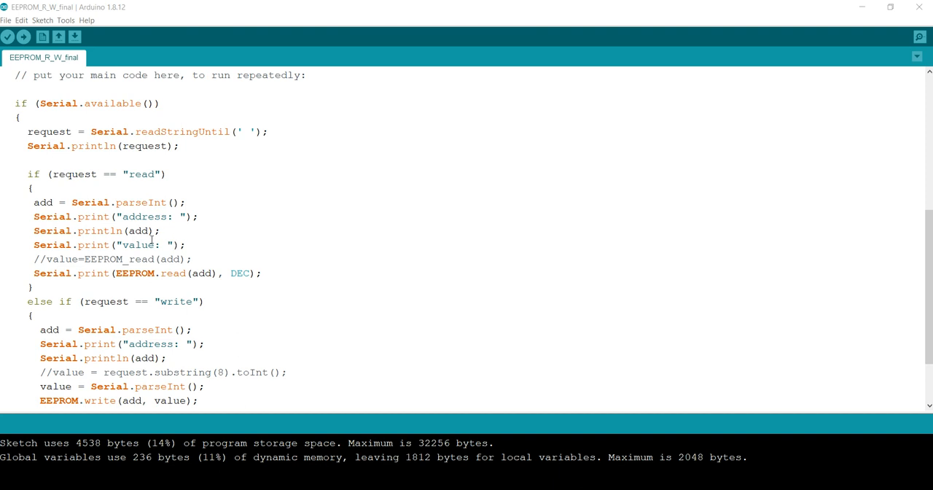
mouse_move(76, 251)
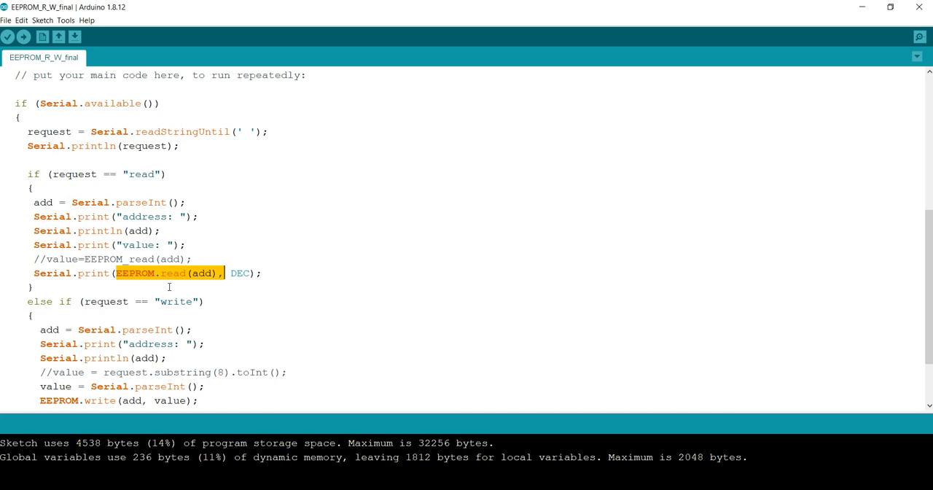
mouse_move(192, 289)
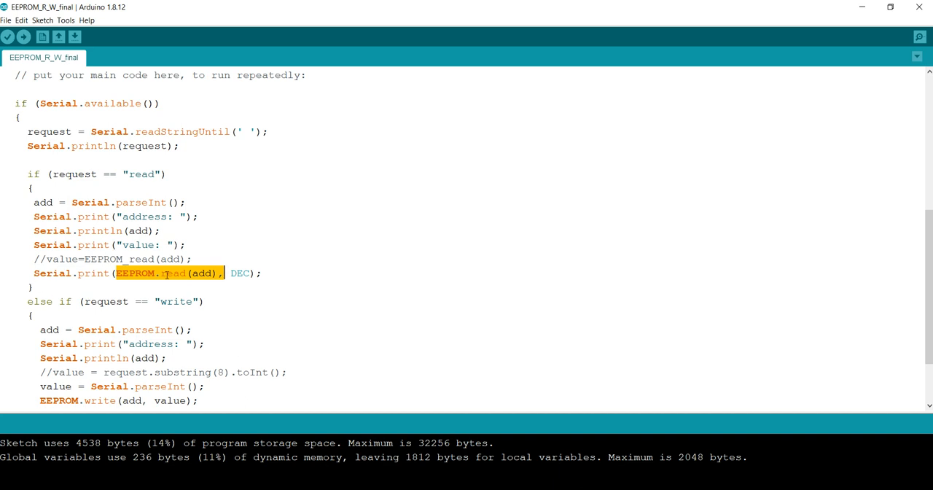
mouse_move(165, 216)
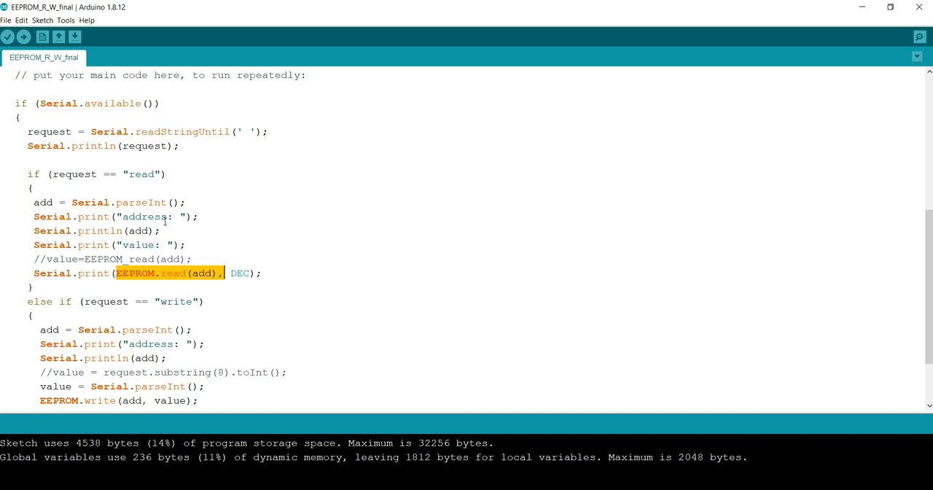
scroll(down, 3)
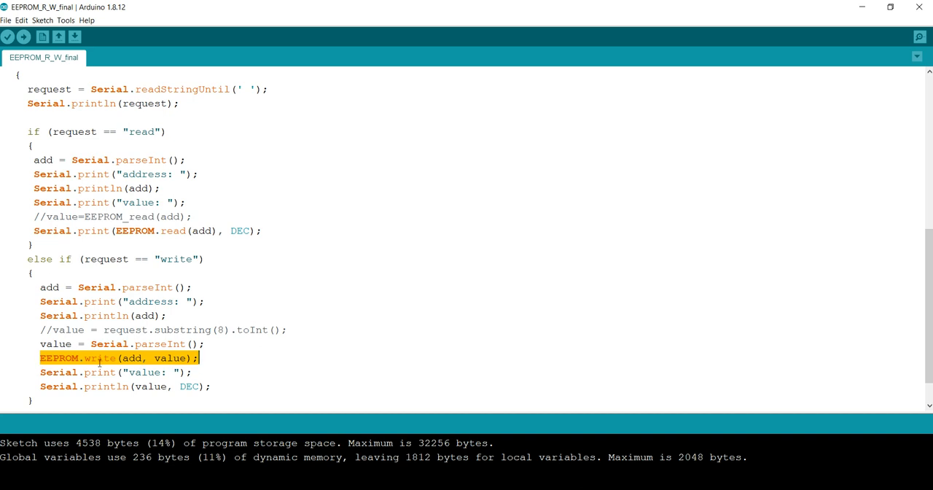
scroll(down, 3)
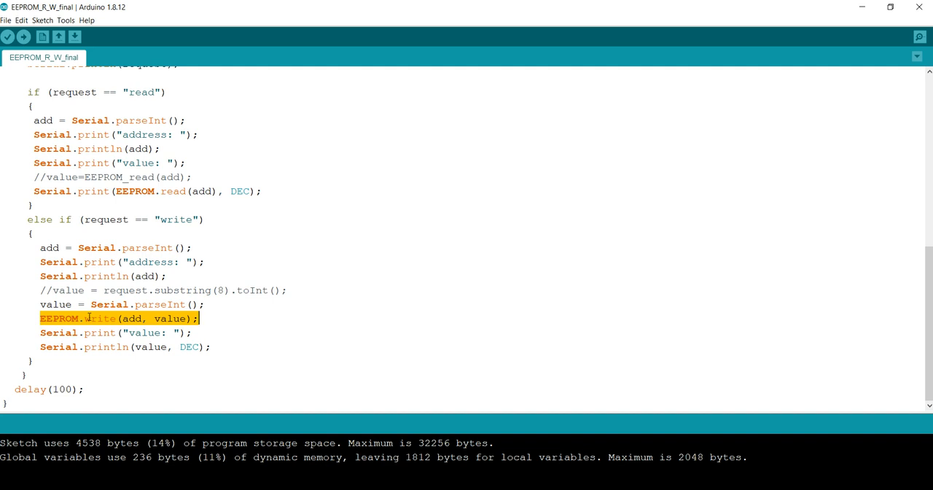
scroll(up, 3)
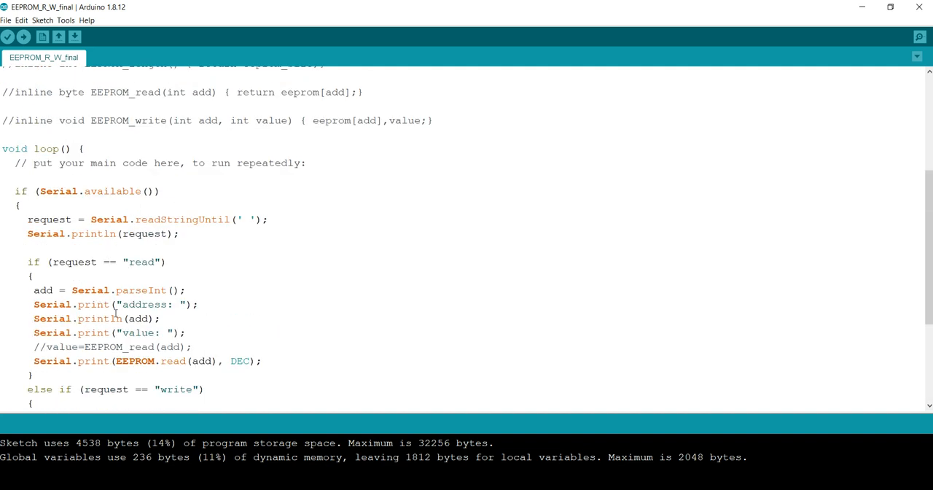
Start the Serial Monitor for the board on COM3 from the Tools menu.
click(66, 20)
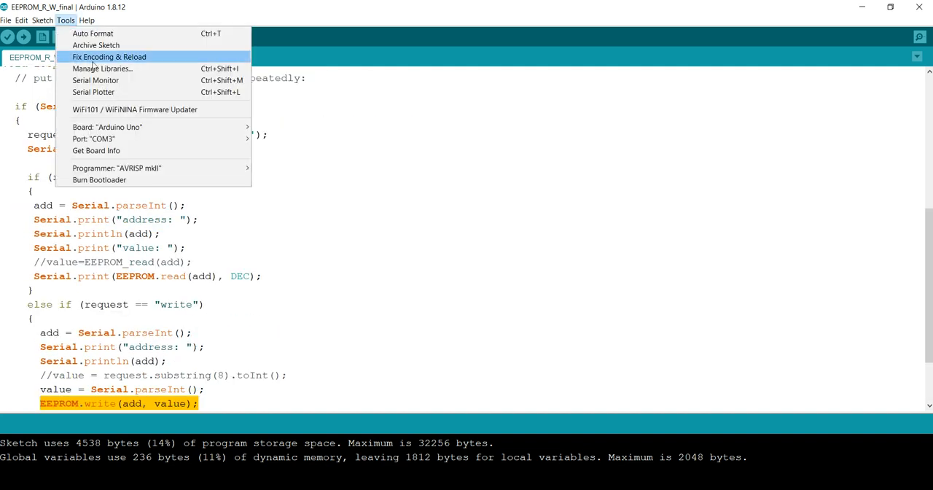
mouse_move(96, 80)
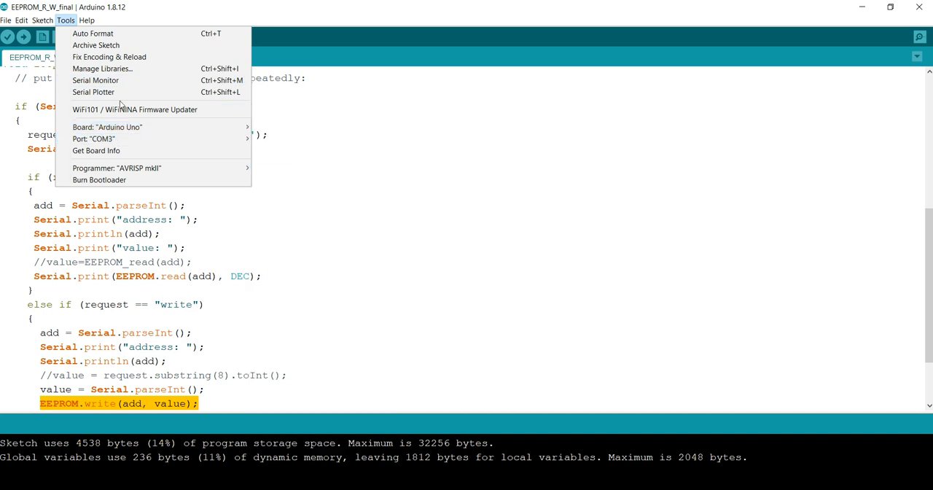
mouse_move(96, 80)
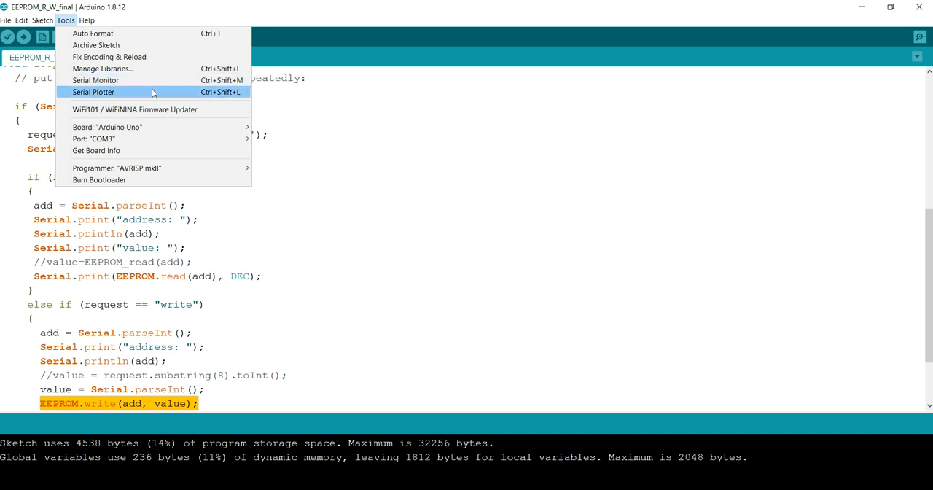
click(96, 80)
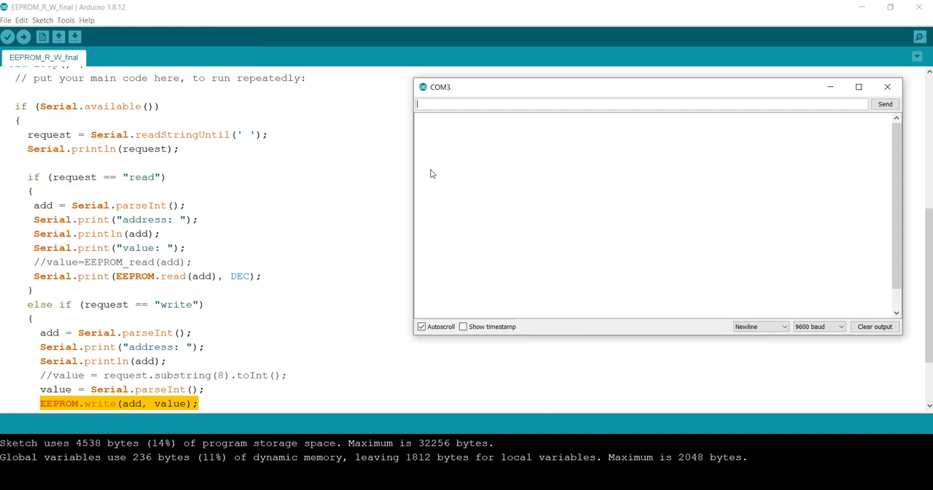
mouse_move(501, 93)
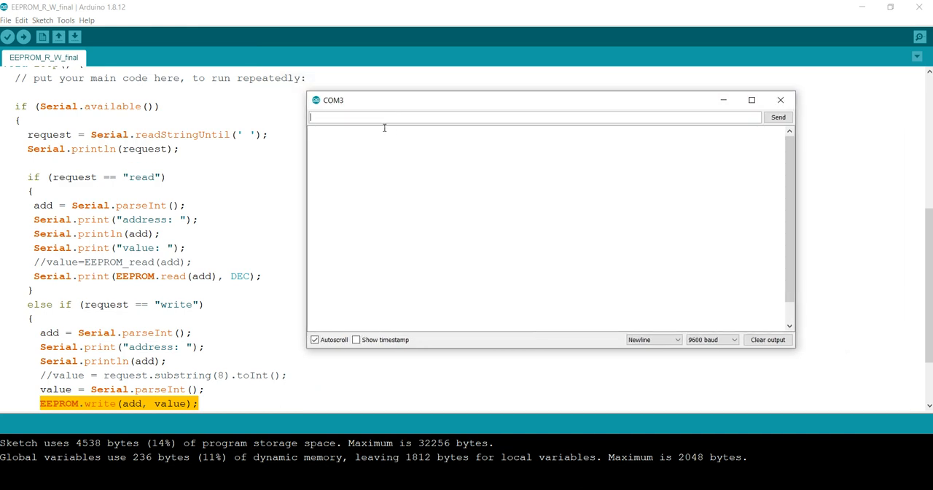
Send 'write 0 10' so the board stores 10 at address 0 and echoes it.
text(wri)
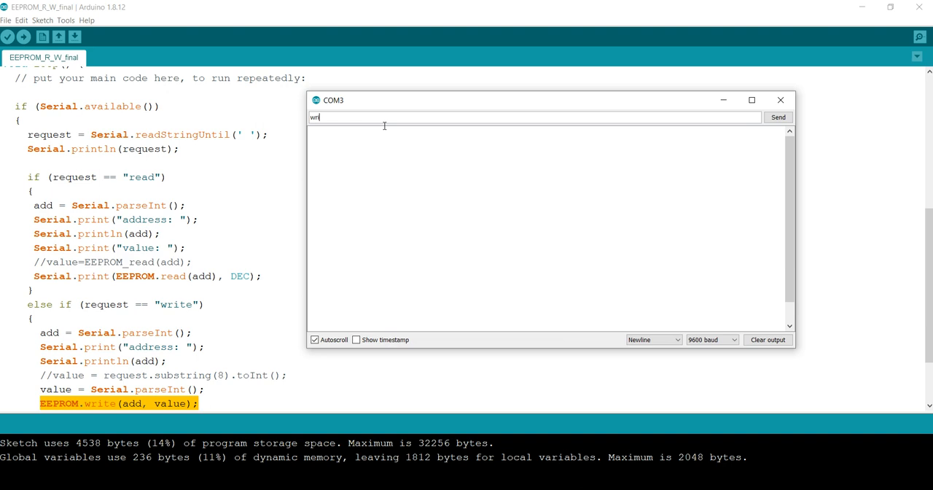
text(te 0)
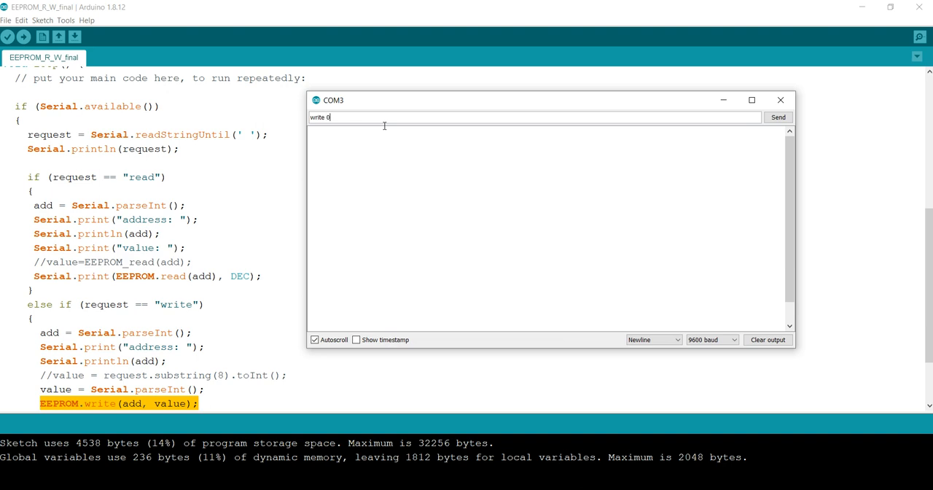
text(10)
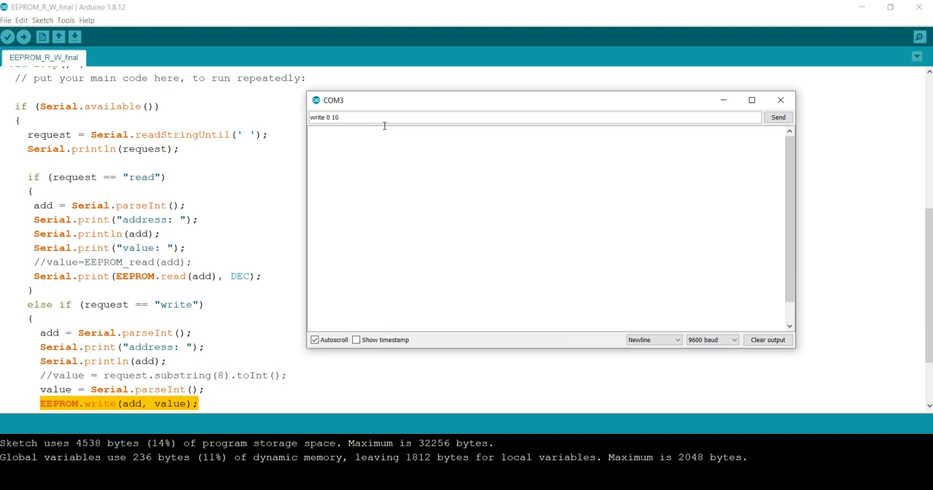
click(778, 117)
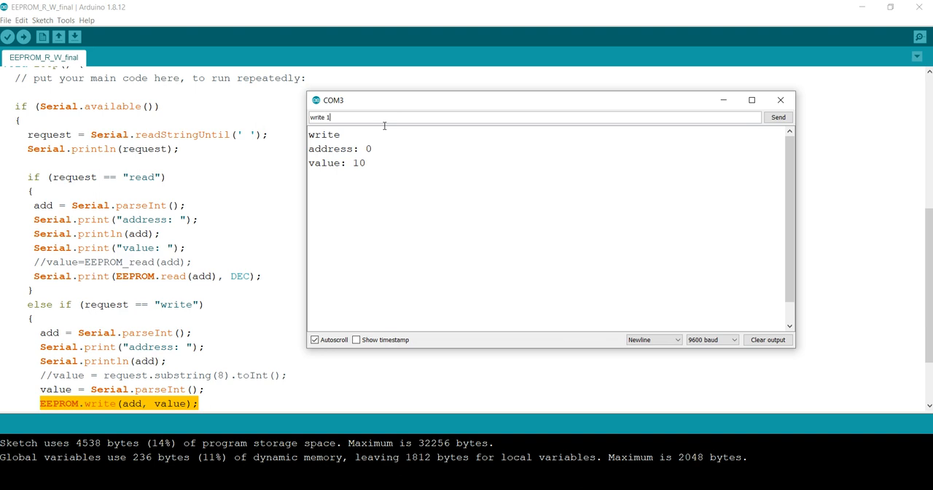
Send 'write 1 21' so the board stores 21 at address 1, then begin a read command.
text(2)
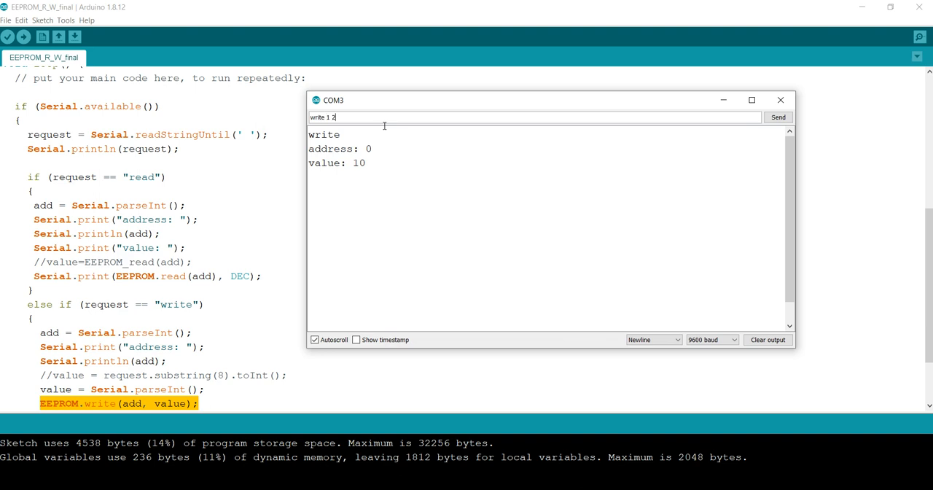
click(778, 117)
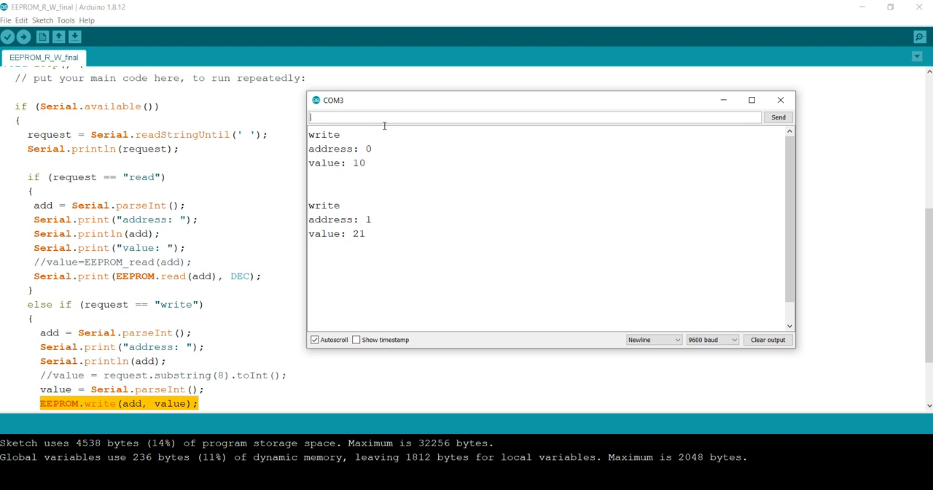
text(r)
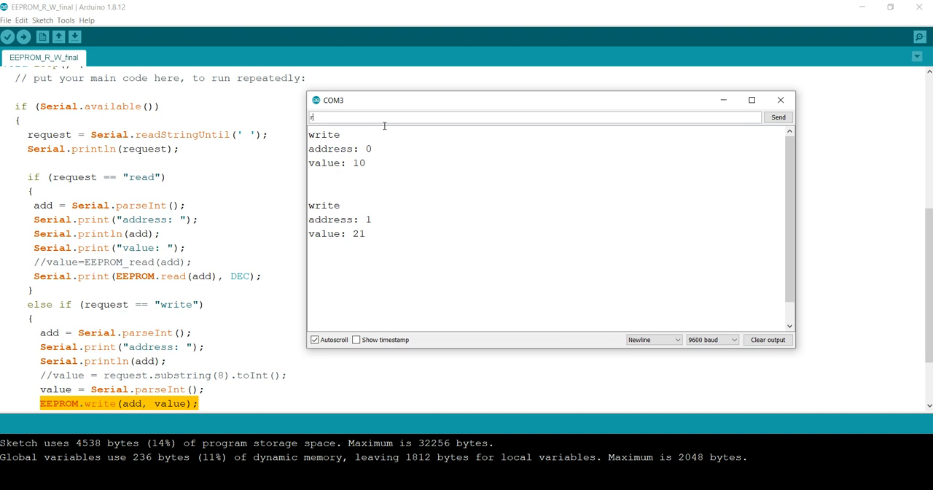
Send 'read 0', returning the stored value 10 from address 0.
text(read 0)
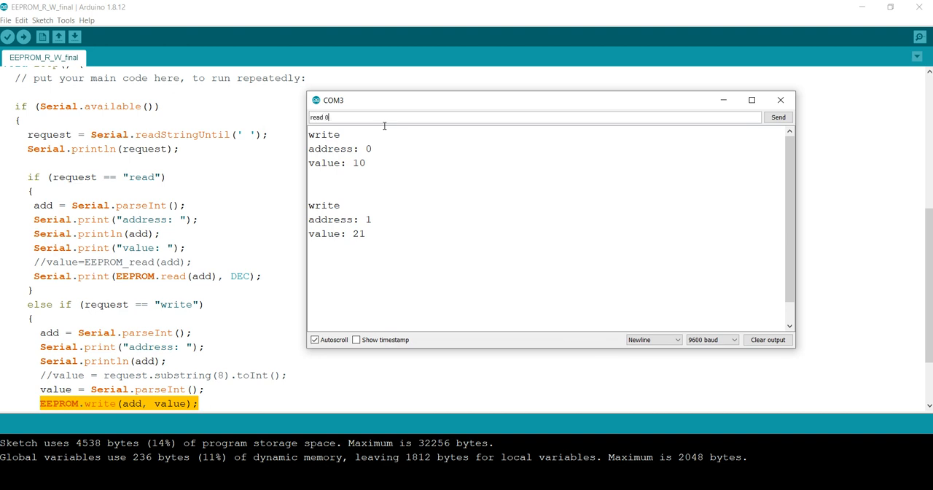
click(778, 117)
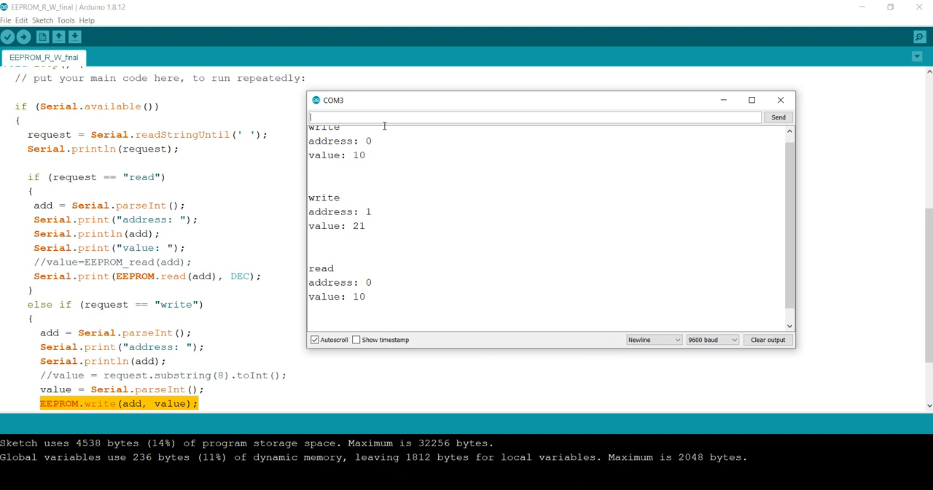
Send 'read 1', returning 21 from address 1, and highlight that result line.
text(read)
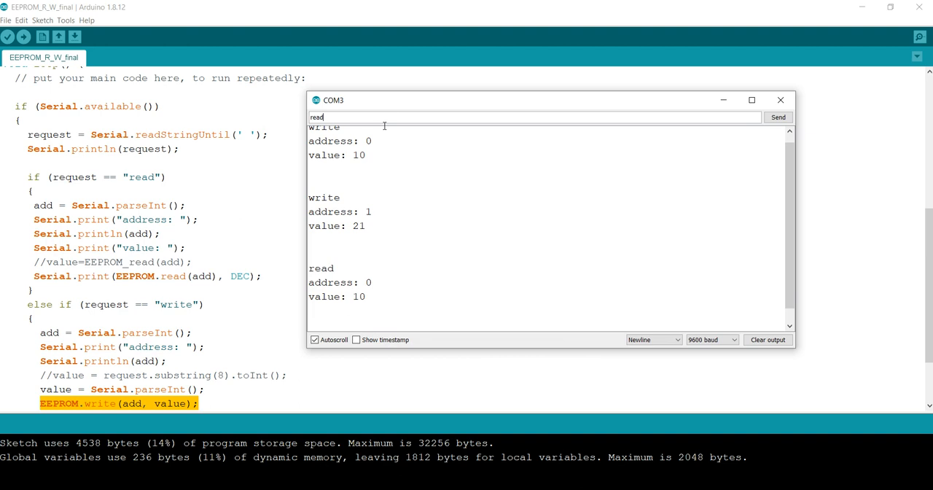
text(1)
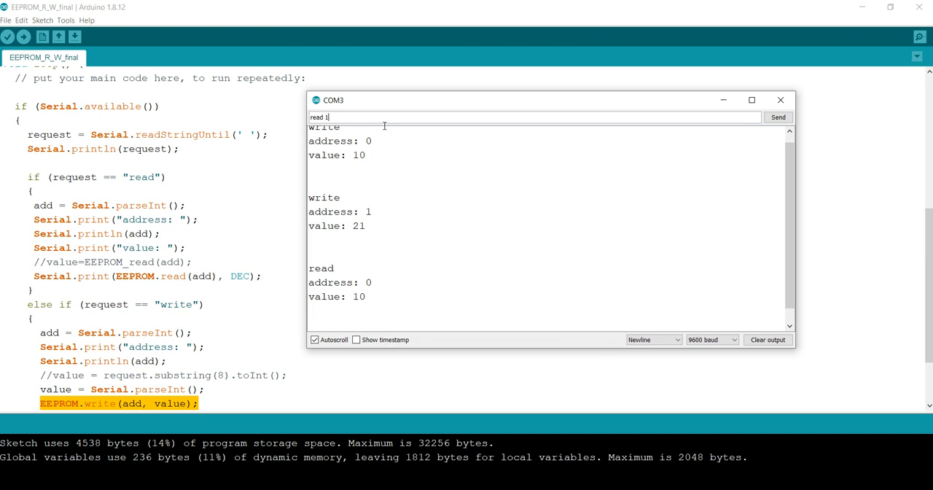
click(779, 117)
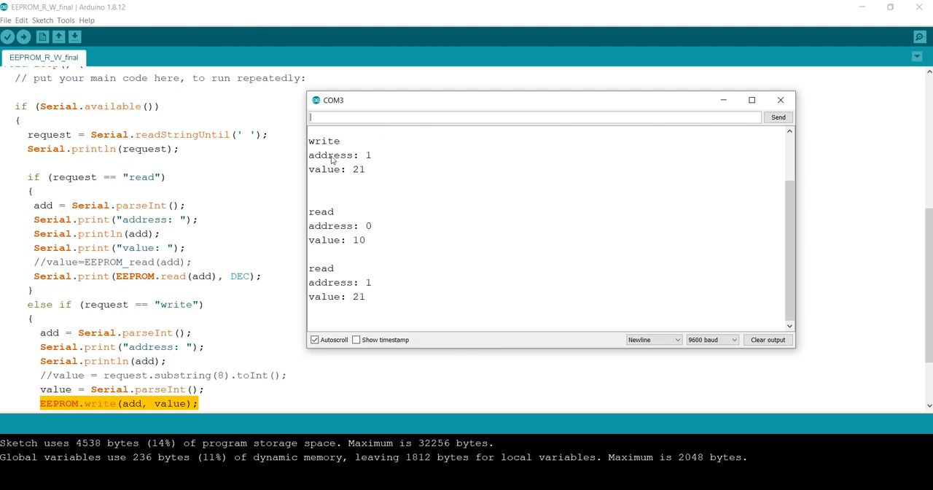
drag(329, 140, 368, 169)
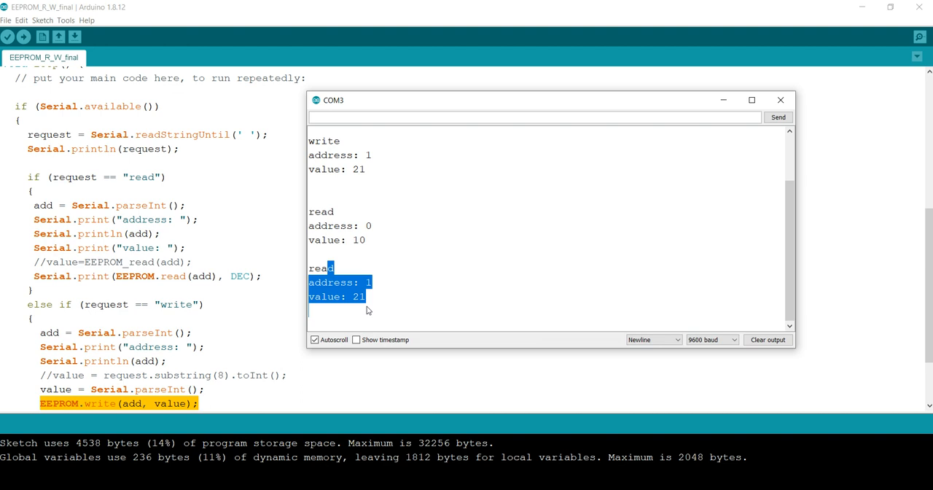
mouse_move(449, 300)
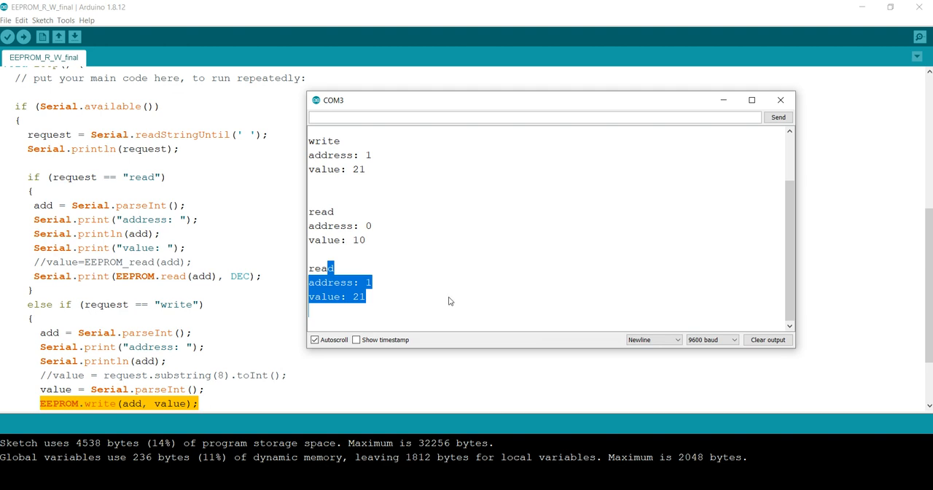
mouse_move(449, 298)
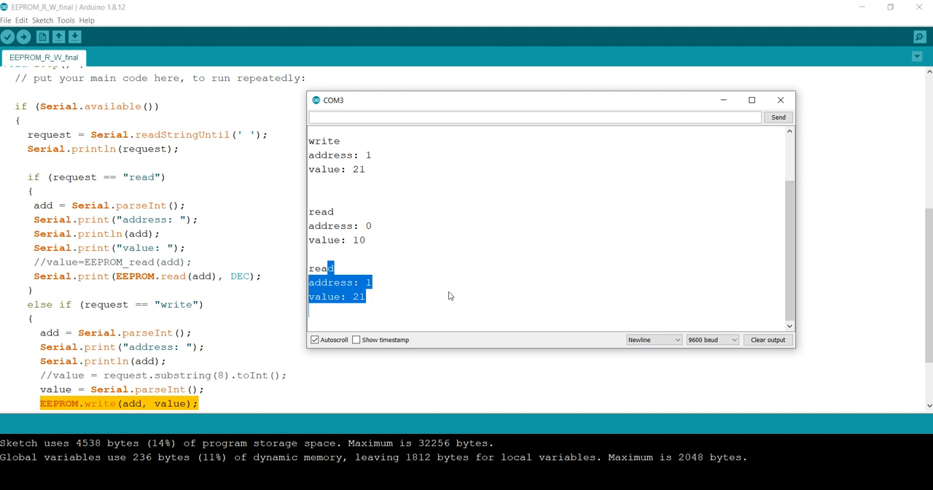
mouse_move(557, 272)
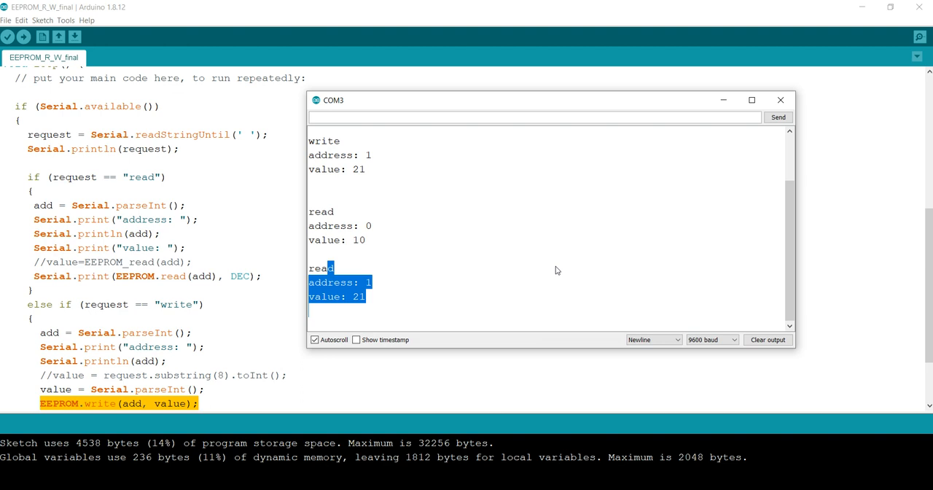